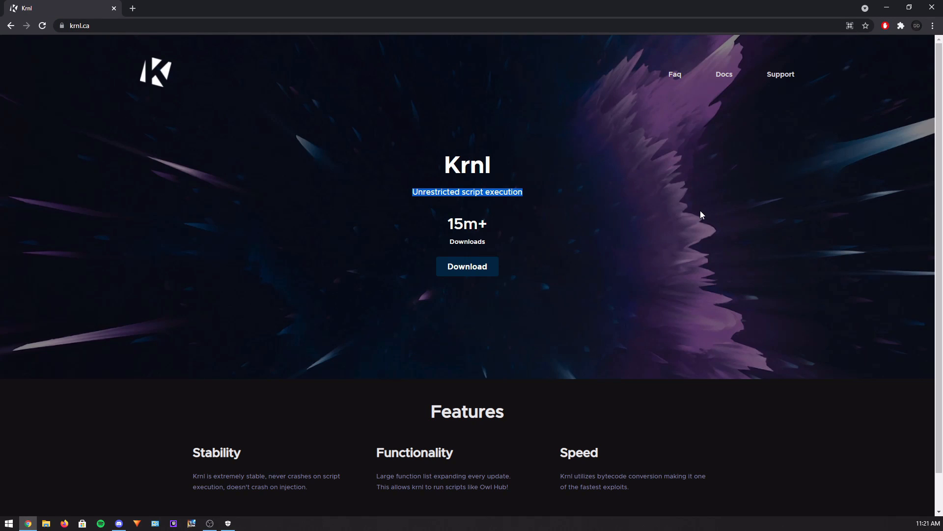
mouse_move(625, 188)
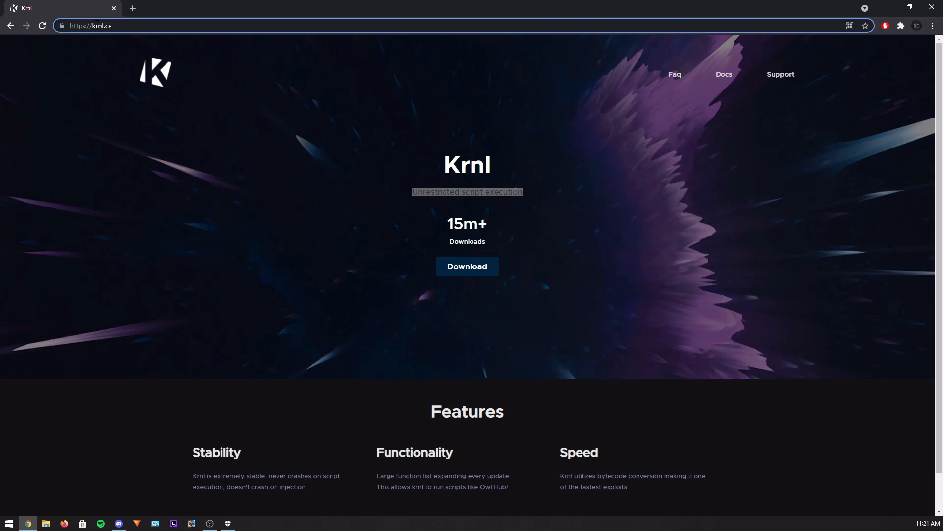
mouse_move(900, 239)
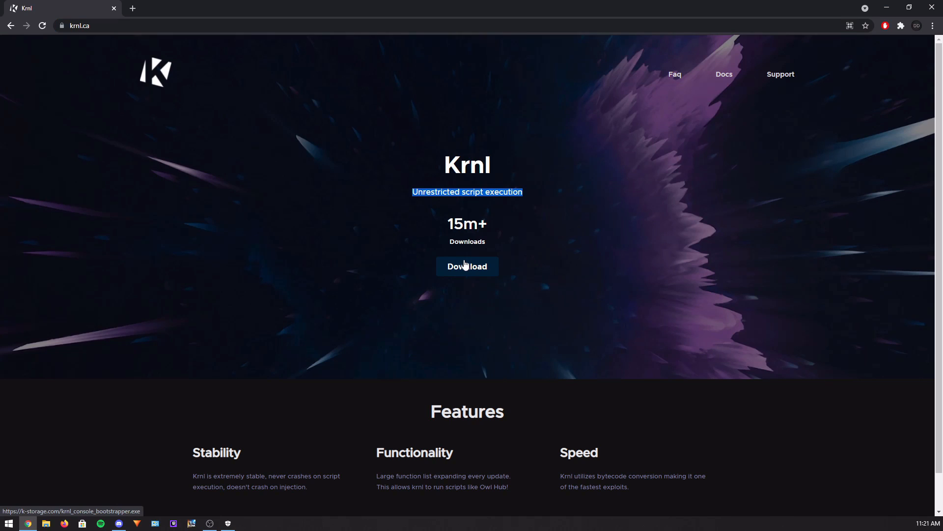
Download krnl_console_bootstrapper.exe from the krnl.ca website
left_click(467, 266)
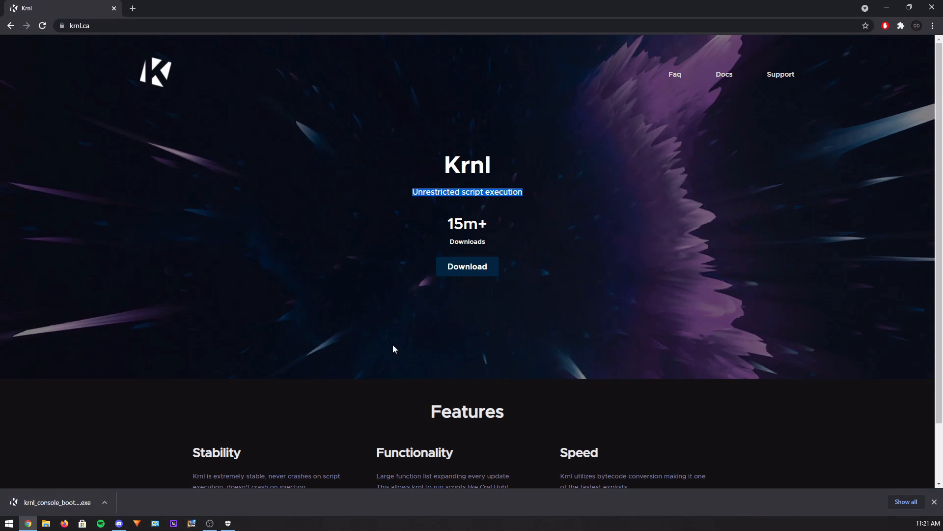
mouse_move(661, 200)
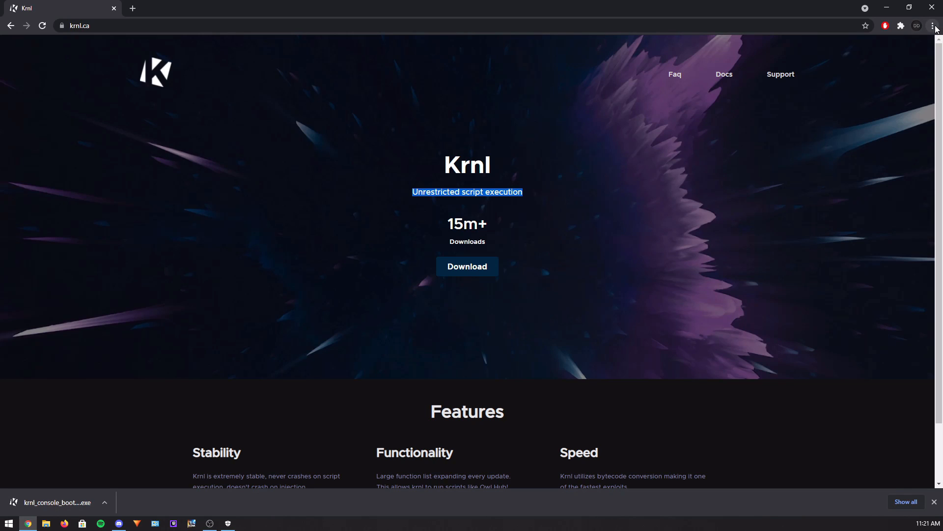
Check Chrome's Downloads page for krnl_console_bootstrapper.exe, then close that page
left_click(932, 26)
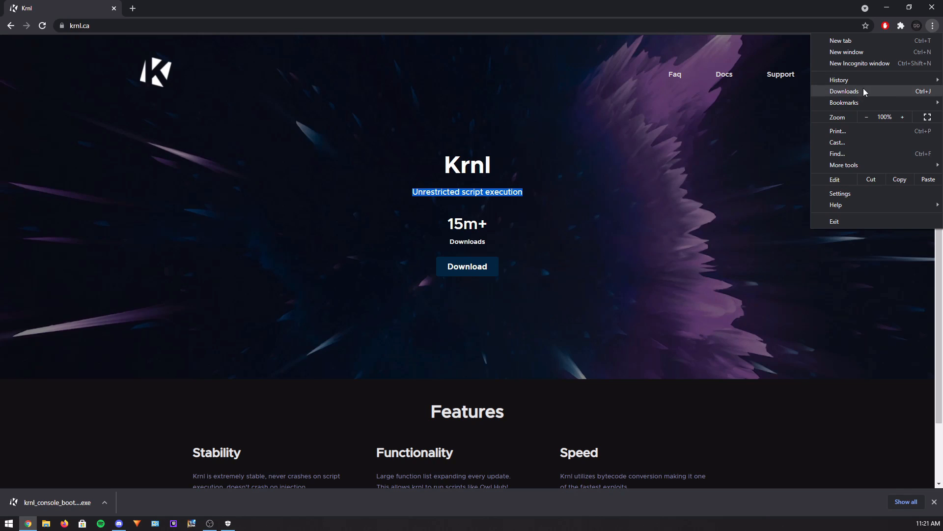
left_click(845, 91)
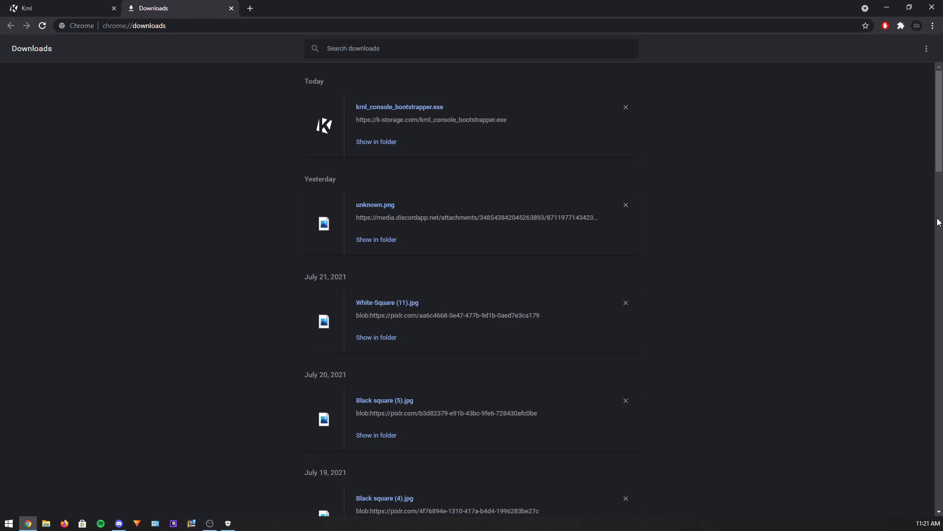
mouse_move(429, 141)
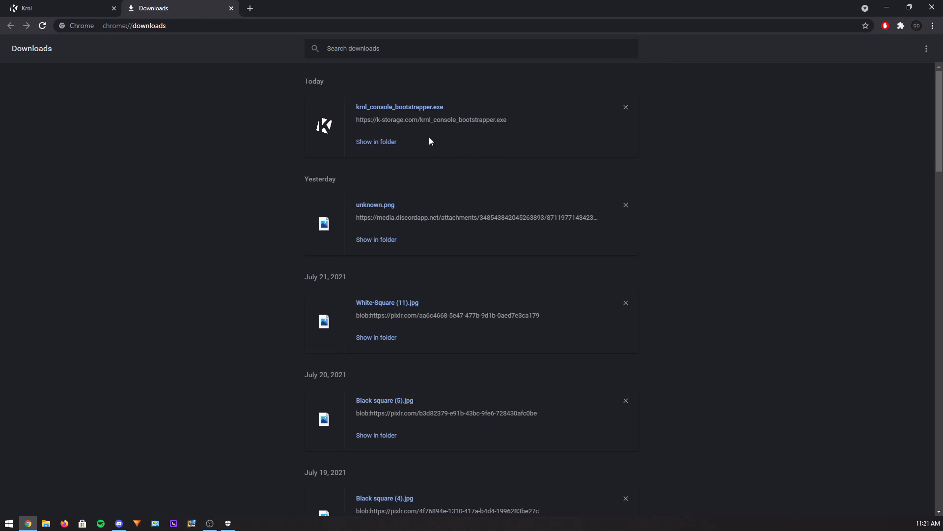
mouse_move(705, 203)
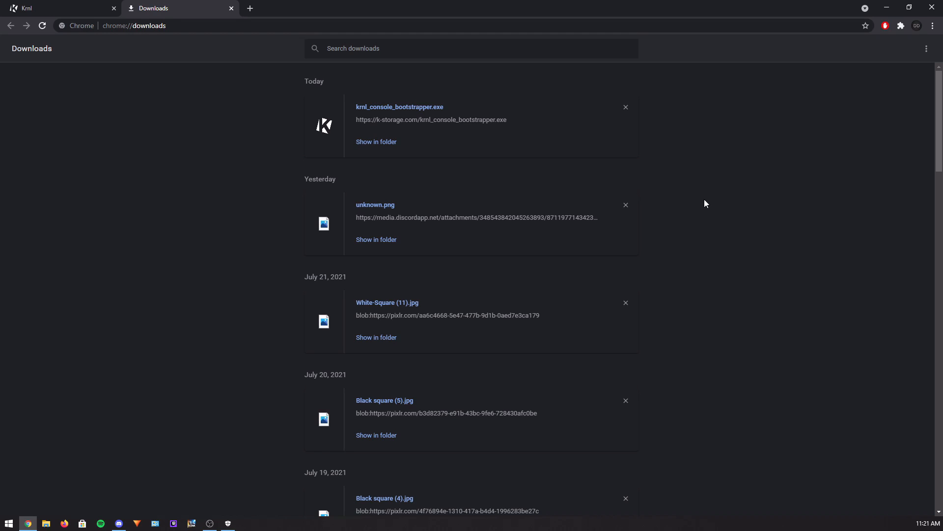
mouse_move(488, 63)
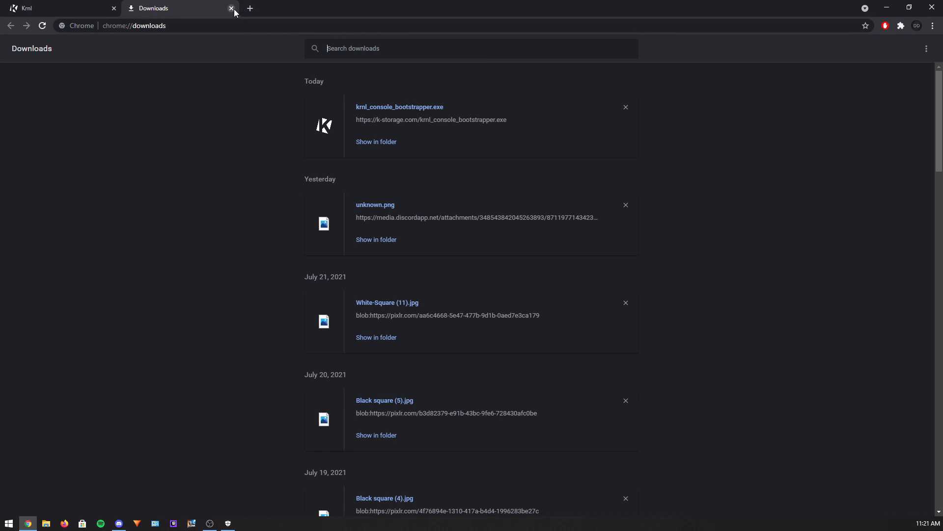
left_click(231, 8)
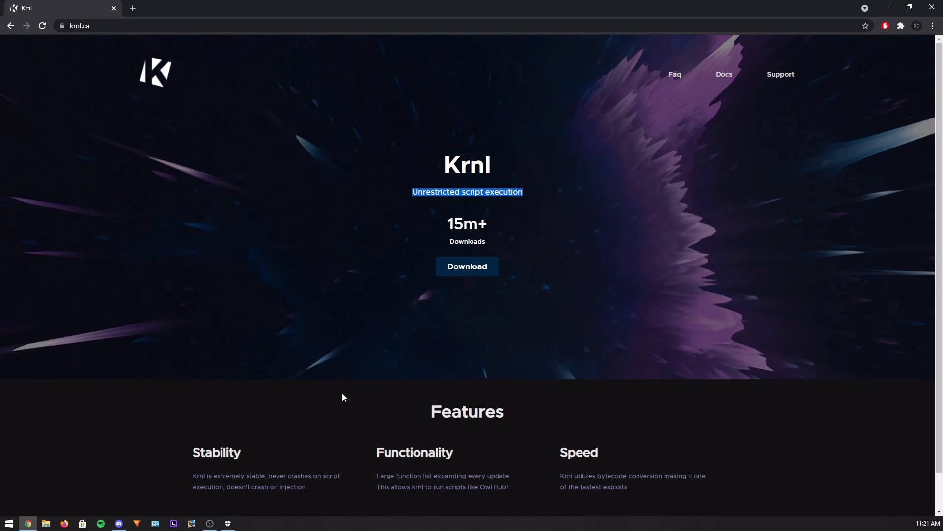
mouse_move(722, 188)
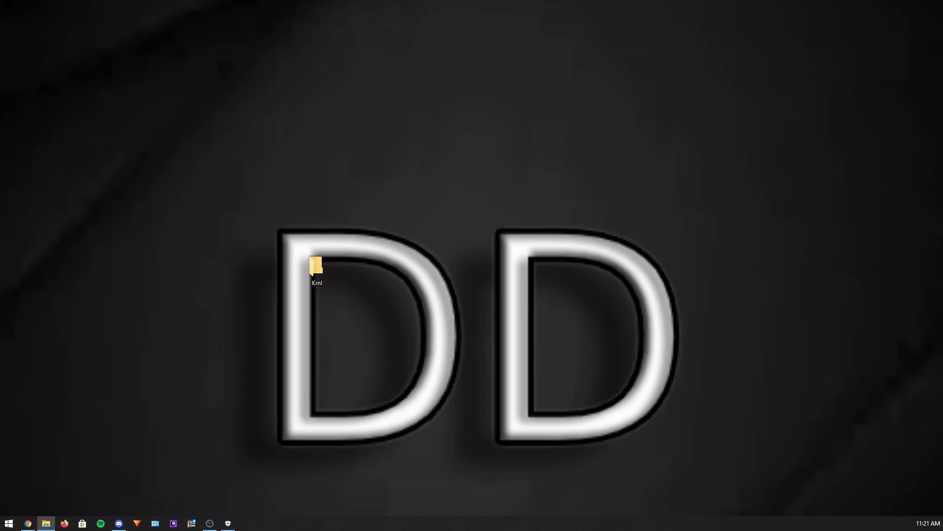
Move krnl_console_bootstrapper from Downloads into the desktop Krnl folder and close Explorer
left_click(45, 522)
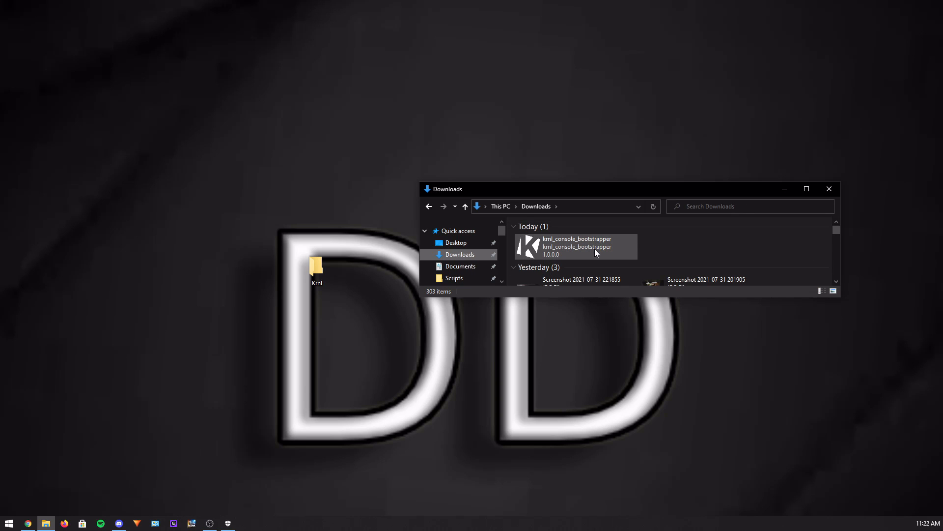
left_click_drag(576, 246, 352, 270)
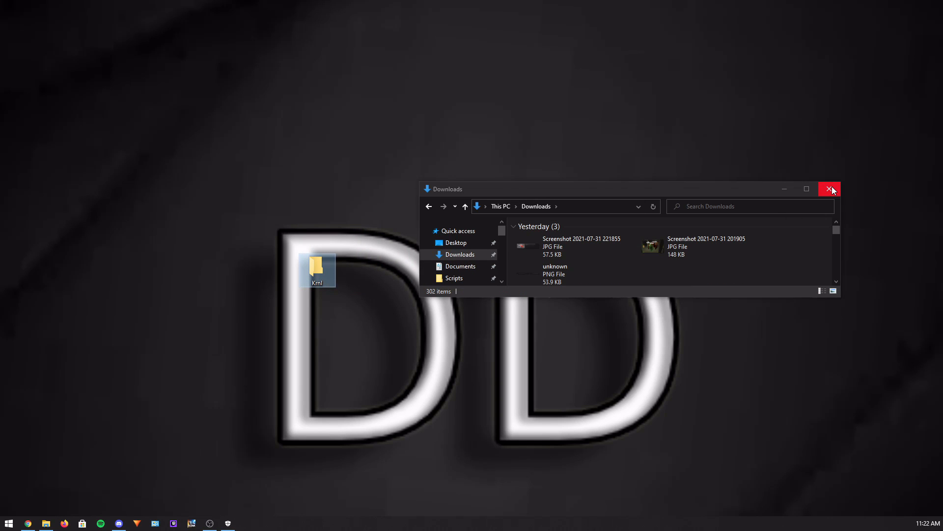
mouse_move(831, 189)
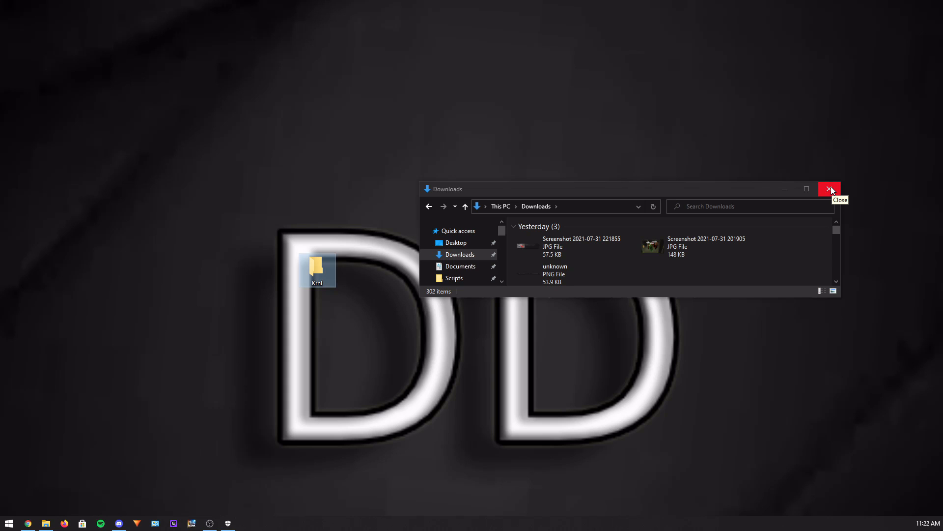
left_click(831, 188)
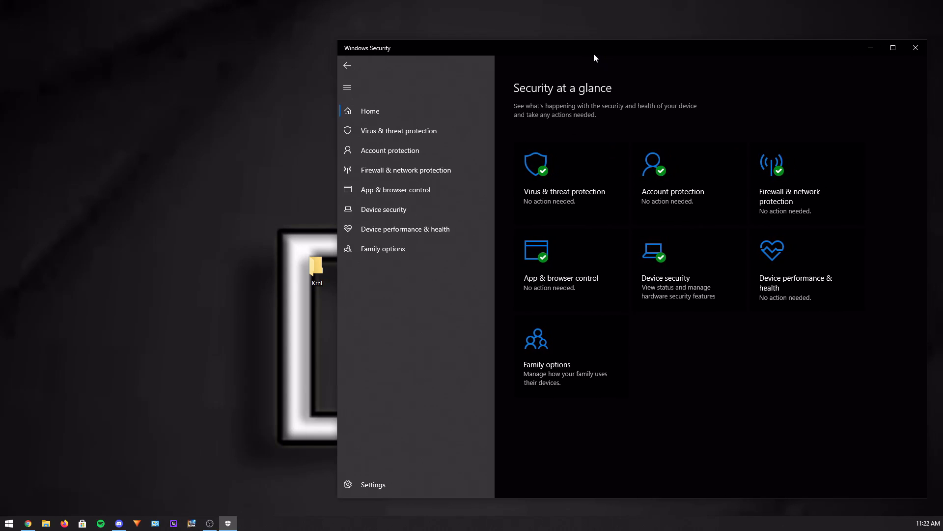
Open Virus & threat protection's Manage settings and scroll to the Exclusions section
left_click(398, 131)
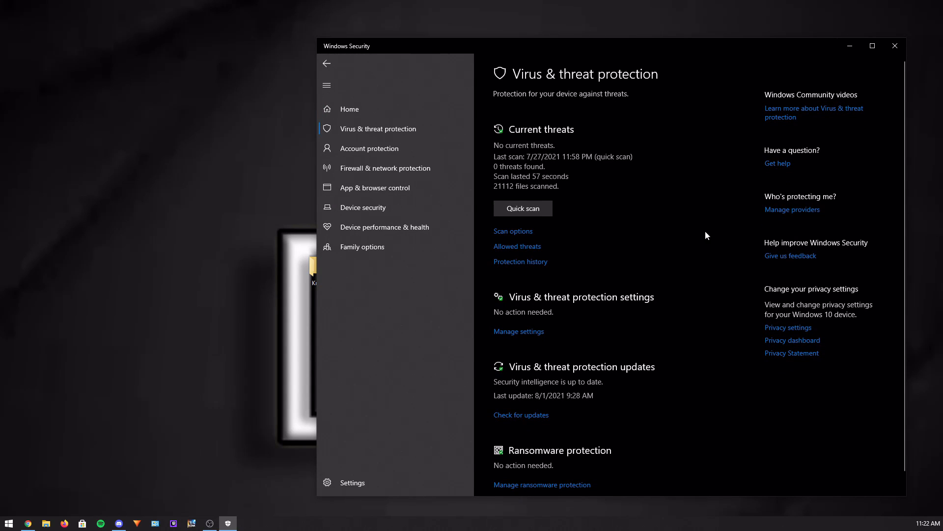
scroll("down", 3)
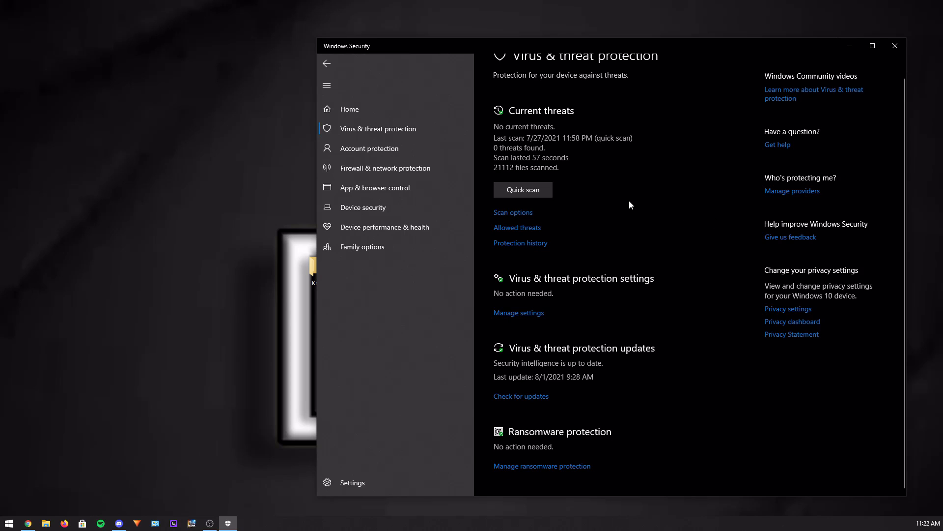
mouse_move(522, 277)
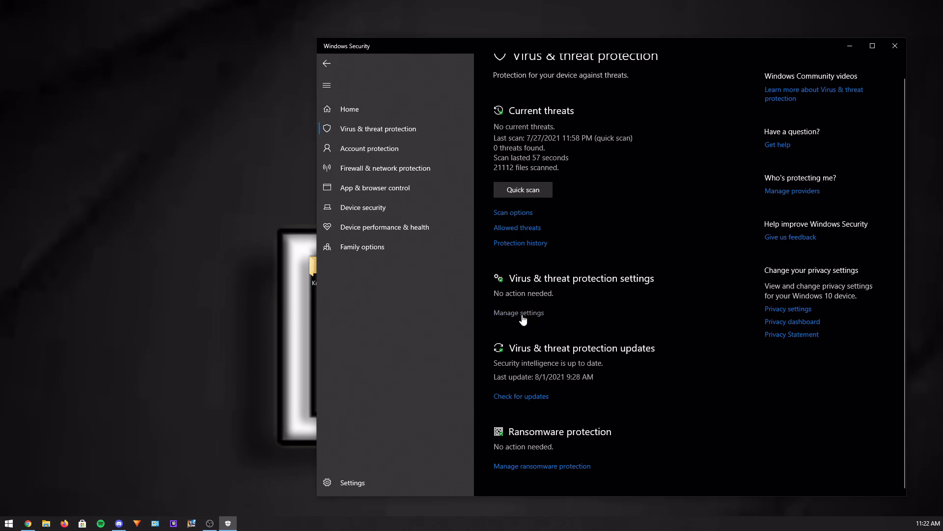
left_click(518, 313)
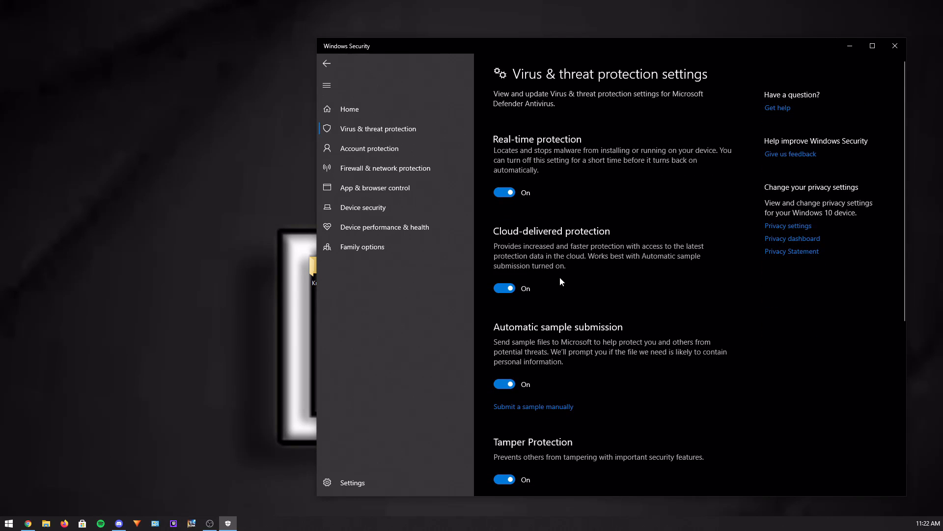
scroll("down", 3)
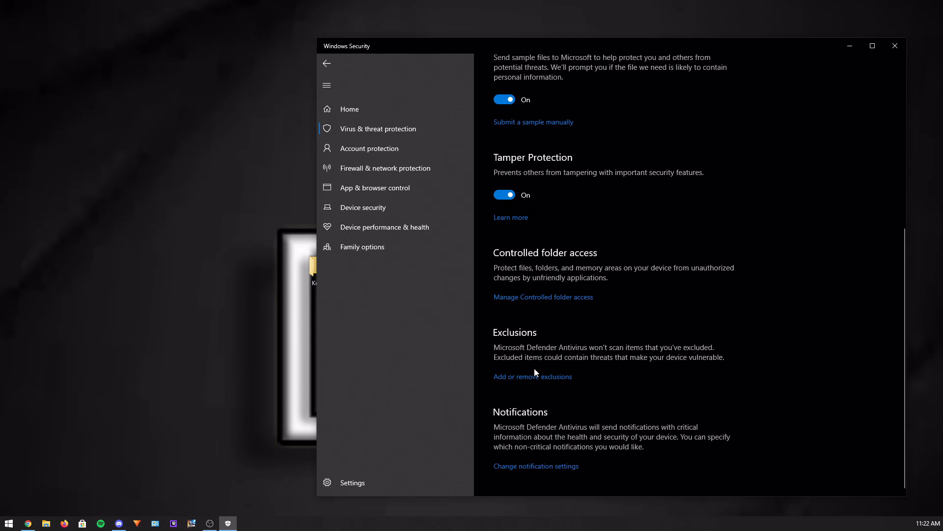
Add Desktop\Krnl as a folder exclusion in Microsoft Defender
left_click(532, 376)
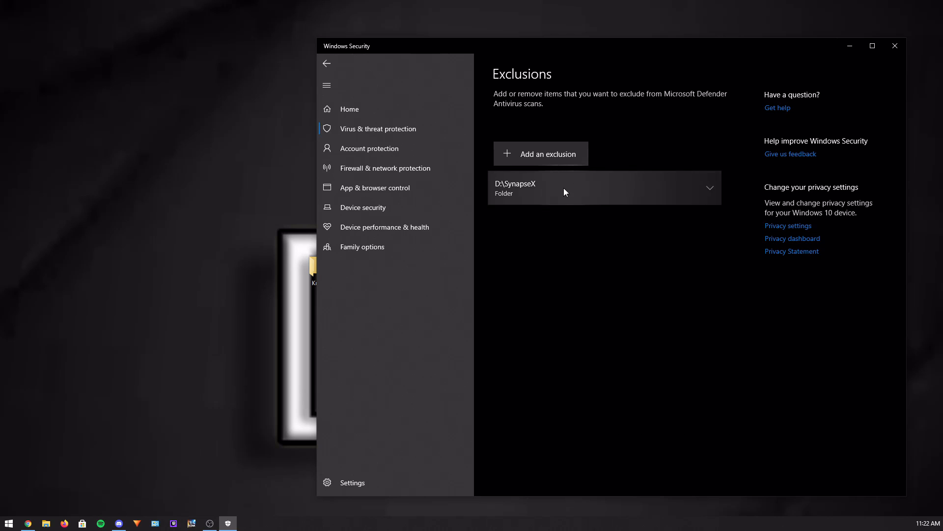
mouse_move(559, 193)
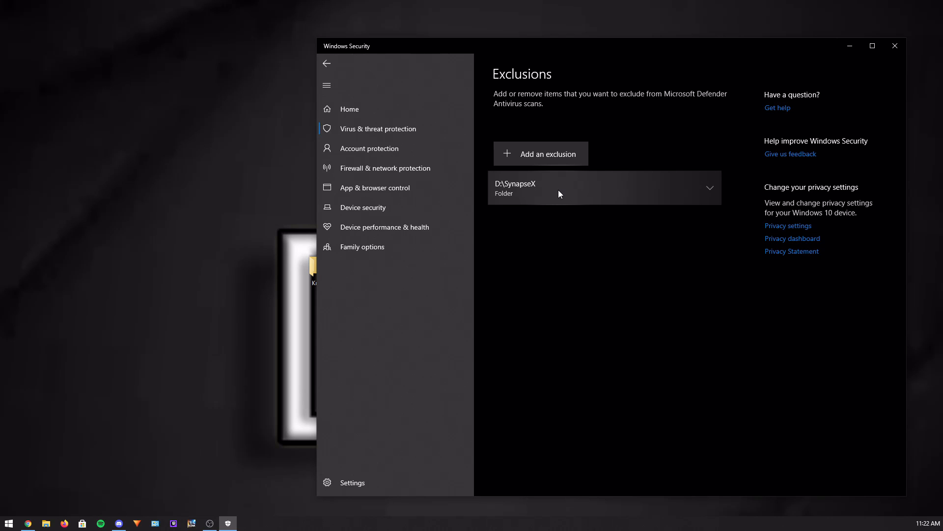
left_click(540, 153)
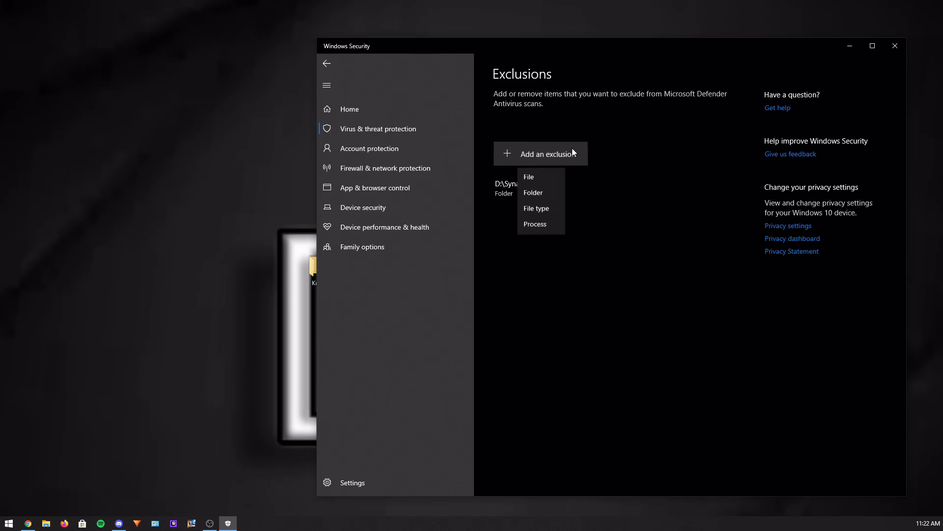
left_click(532, 193)
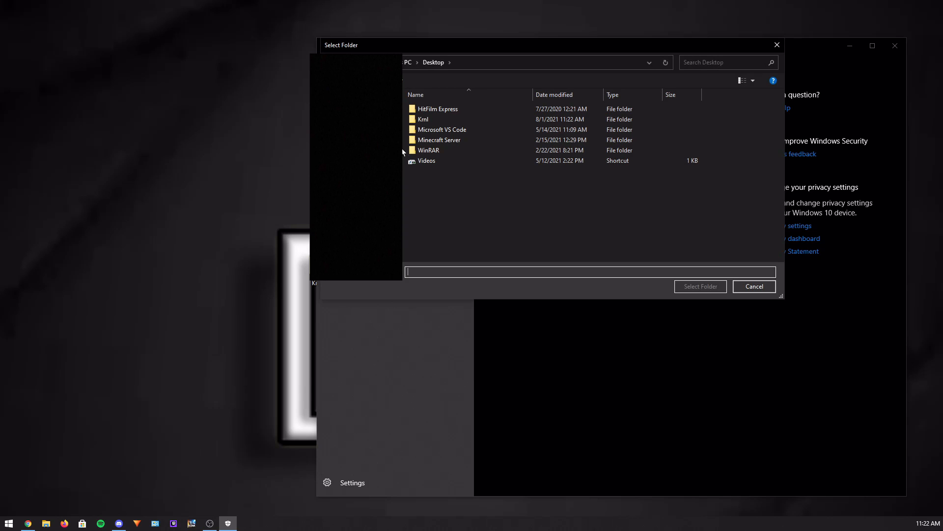
left_click(439, 119)
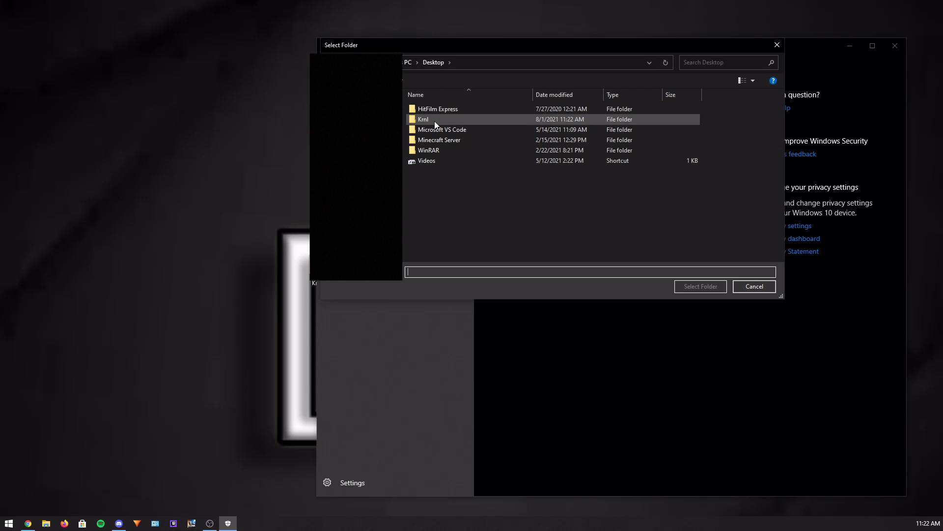
left_click(424, 119)
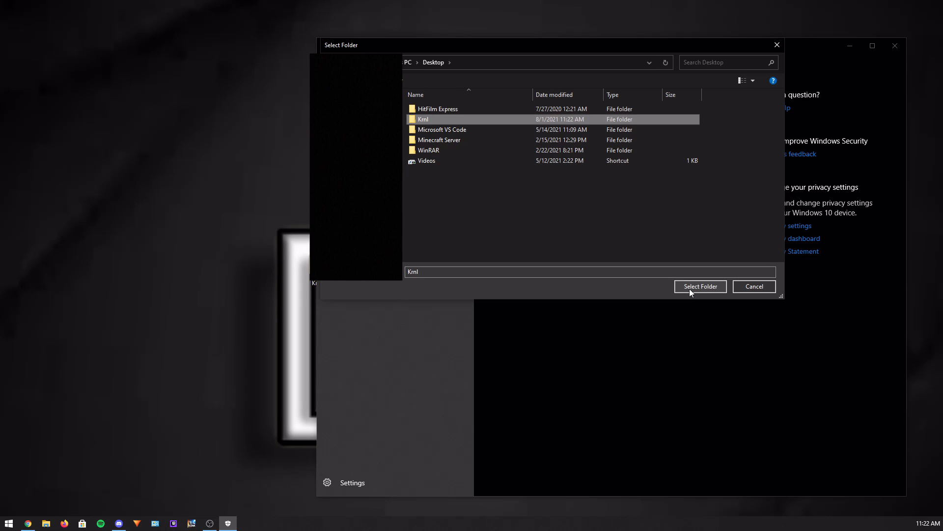
left_click(699, 286)
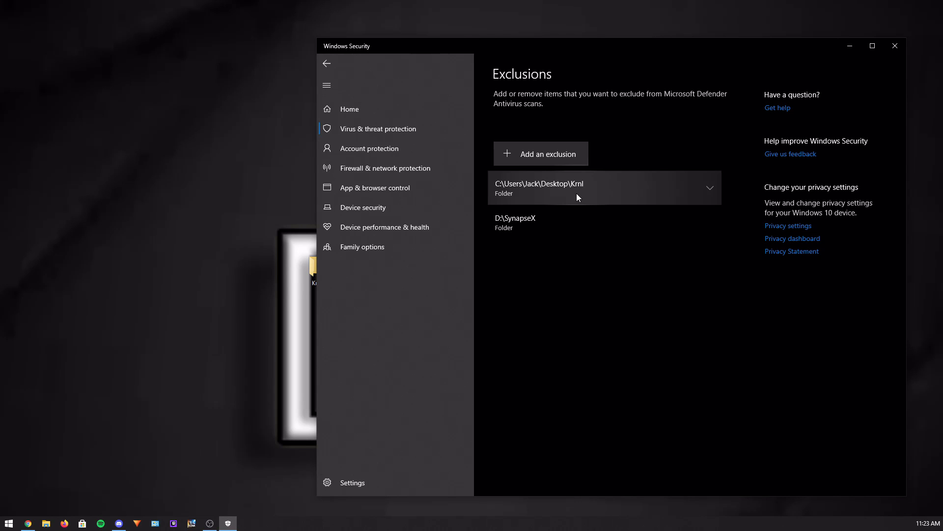
mouse_move(577, 198)
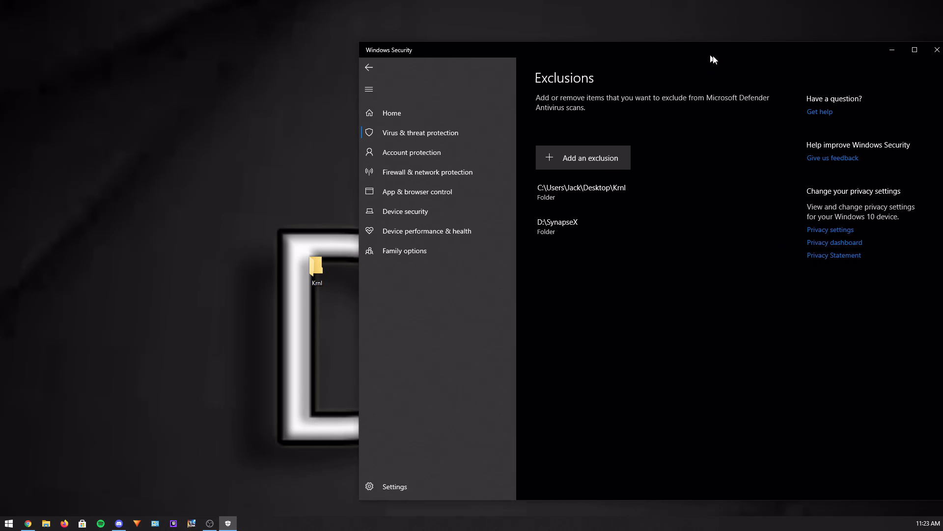
left_click(937, 49)
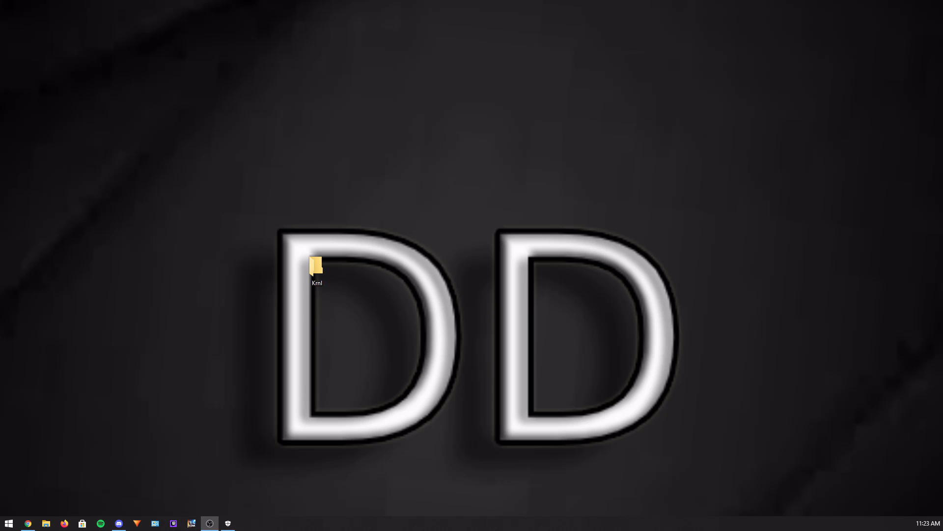
left_click(228, 523)
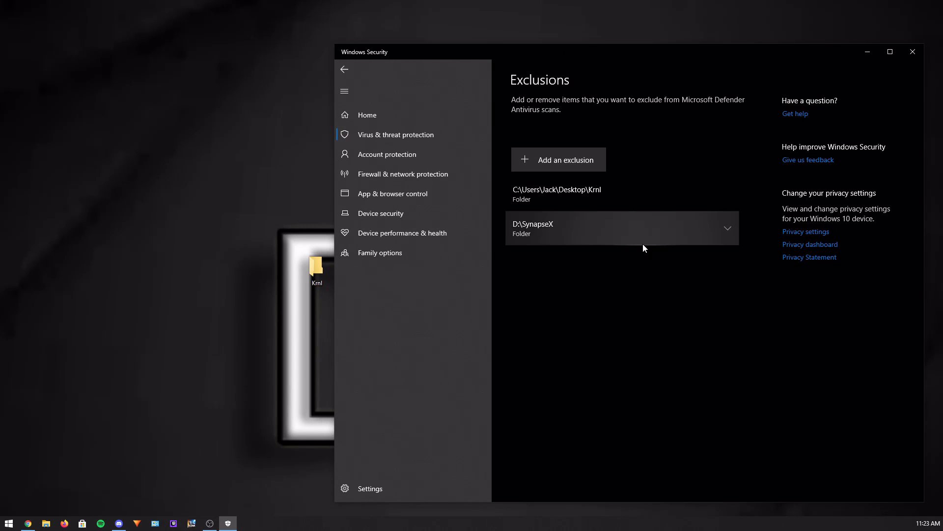
mouse_move(691, 301)
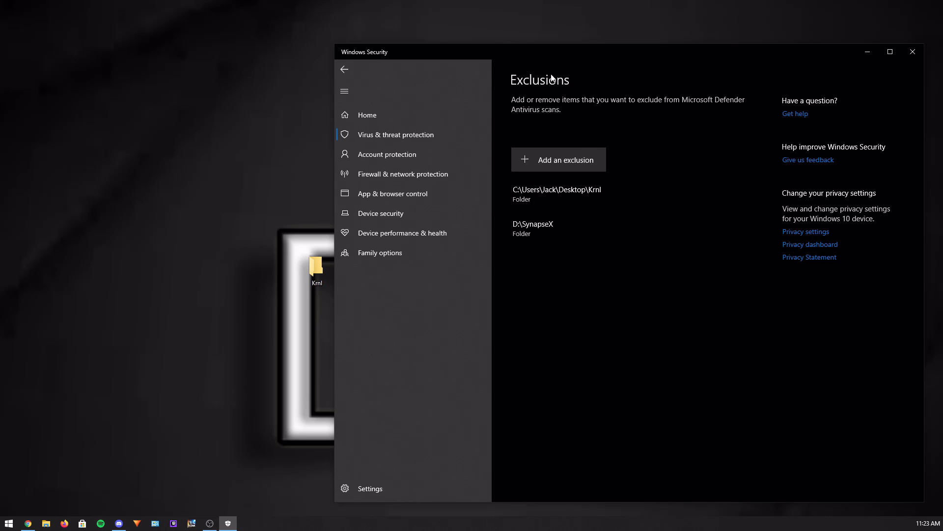
mouse_move(867, 51)
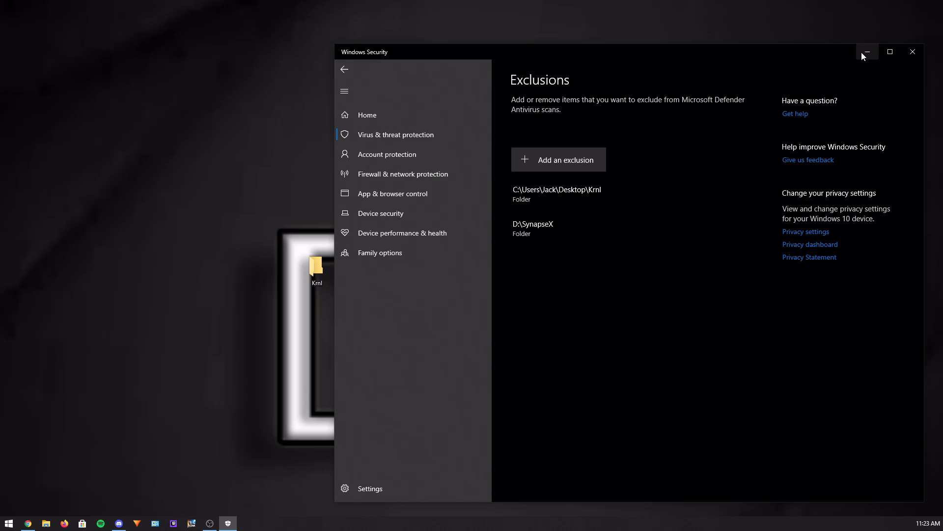
Run krnl_console_bootstrapper from the desktop Krnl folder to download the Krnl files
left_click(867, 51)
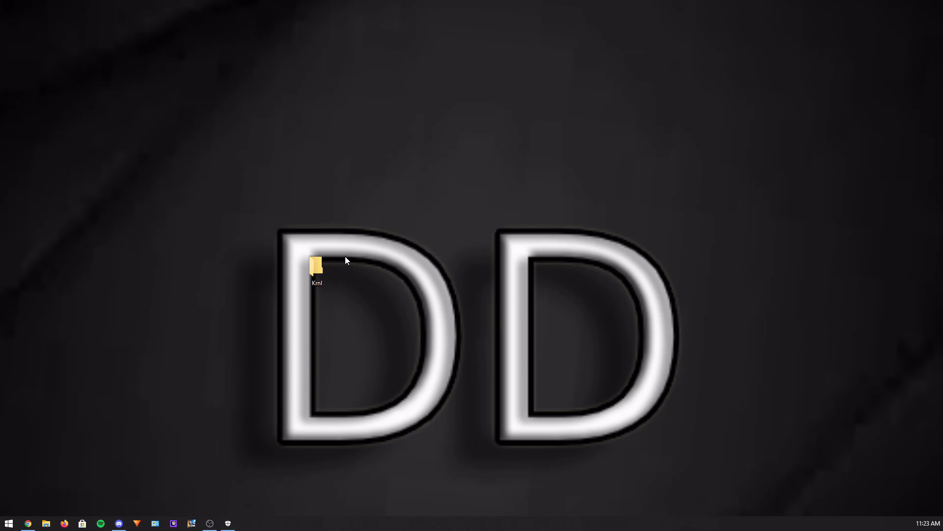
double_click(316, 268)
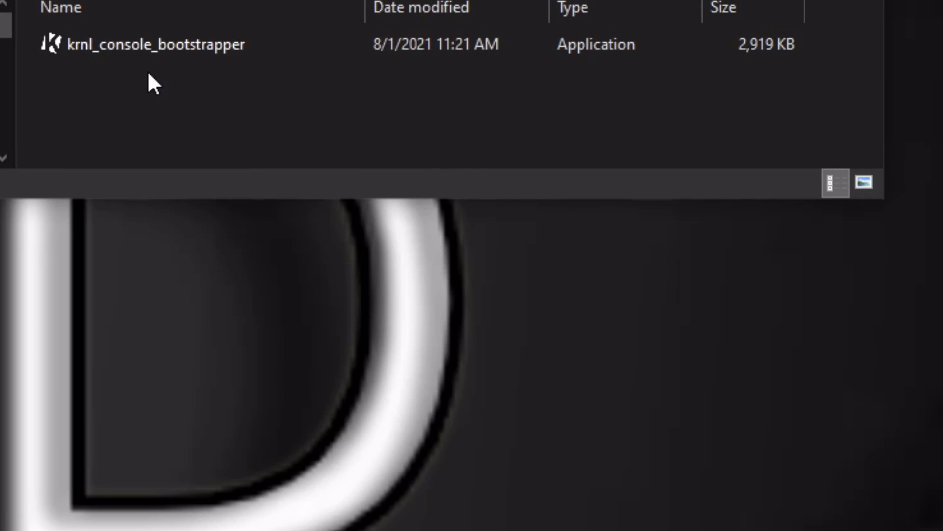
mouse_move(174, 198)
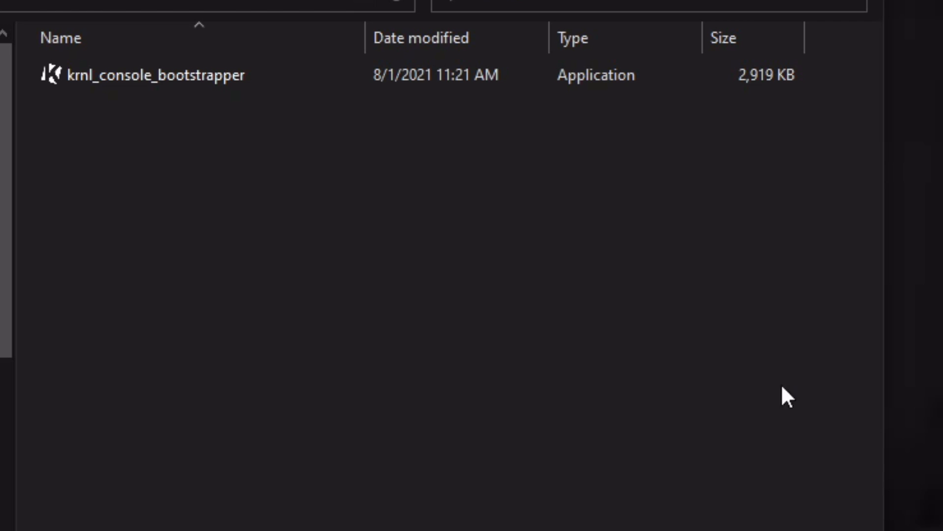
mouse_move(191, 104)
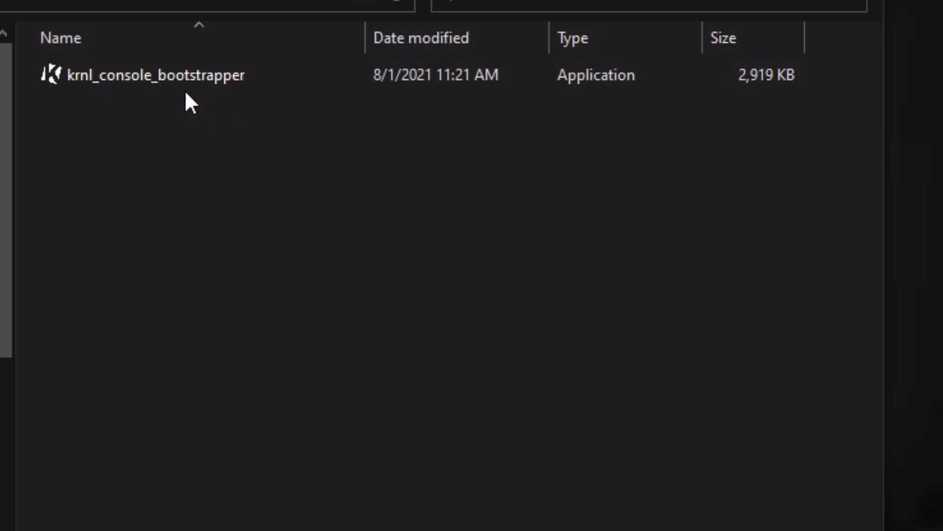
left_click(150, 75)
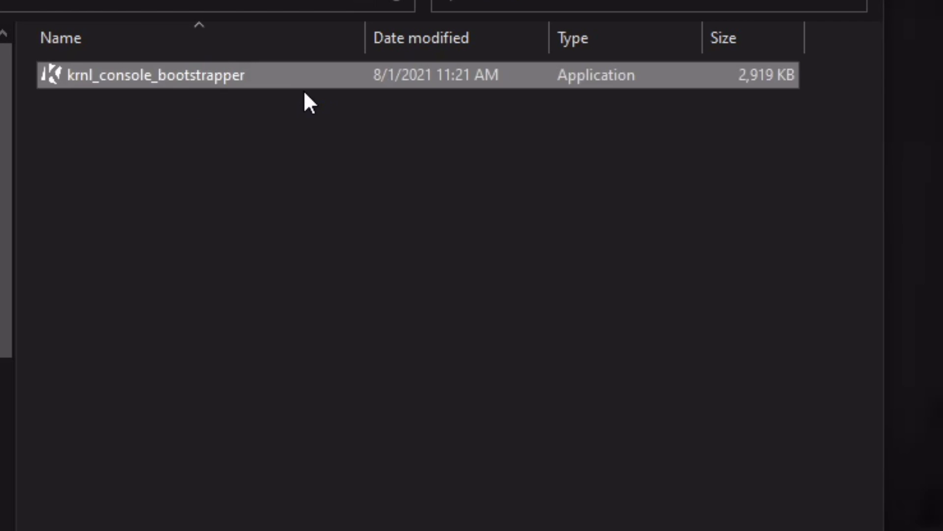
double_click(144, 75)
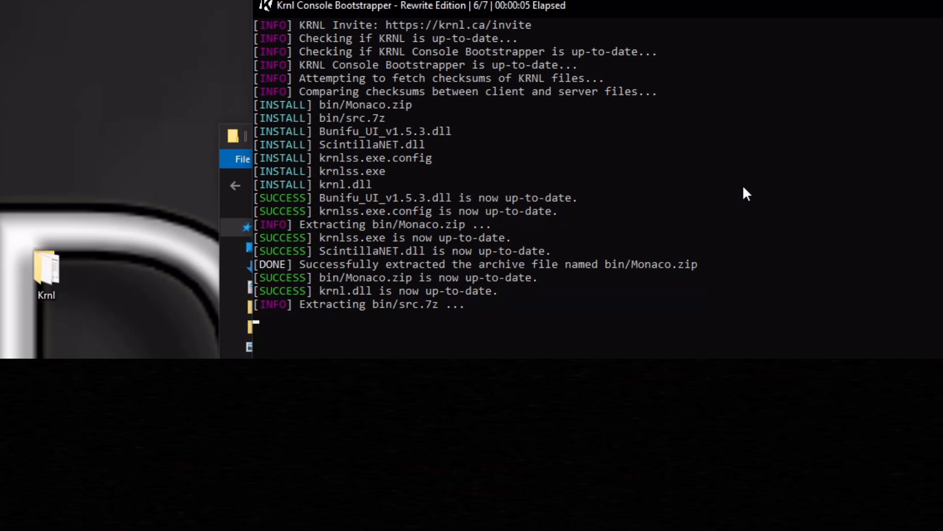
mouse_move(562, 173)
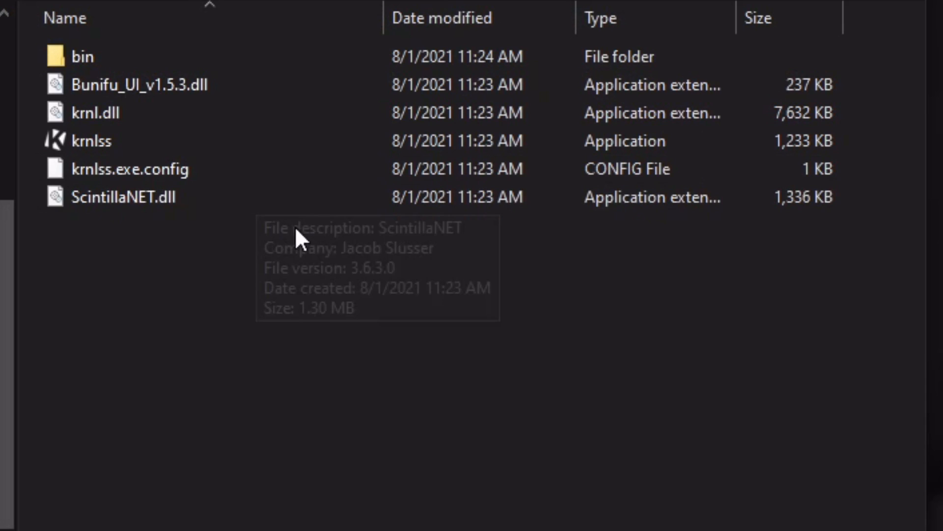
Launch krnlss.exe from the Krnl folder and move the KRNL window aside
left_click(81, 56)
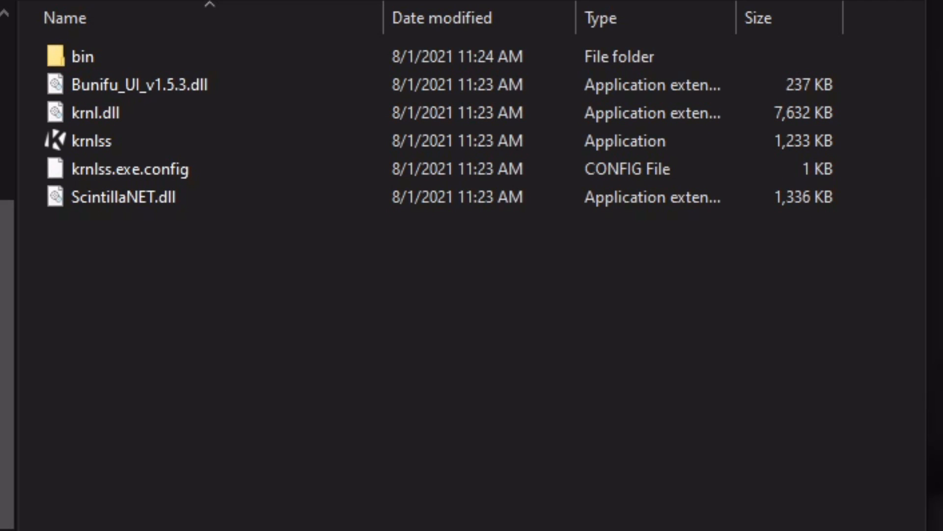
mouse_move(91, 141)
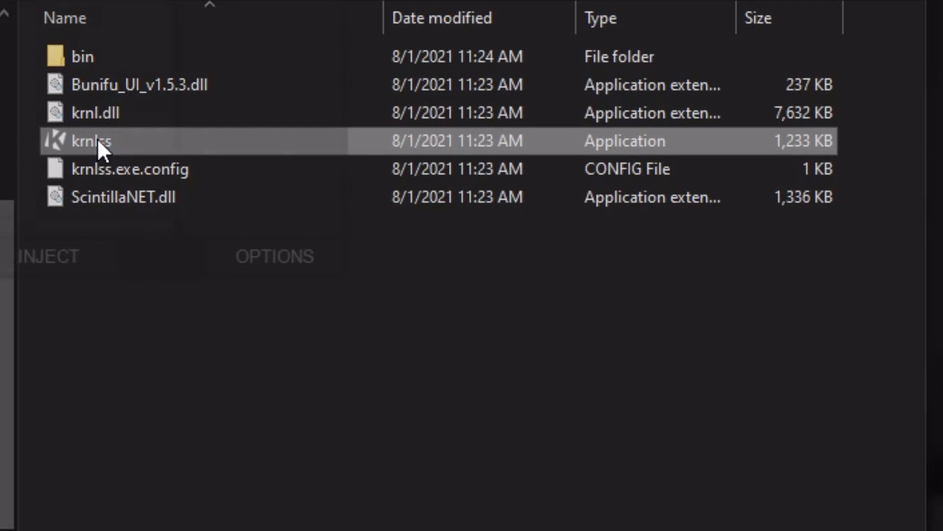
double_click(87, 140)
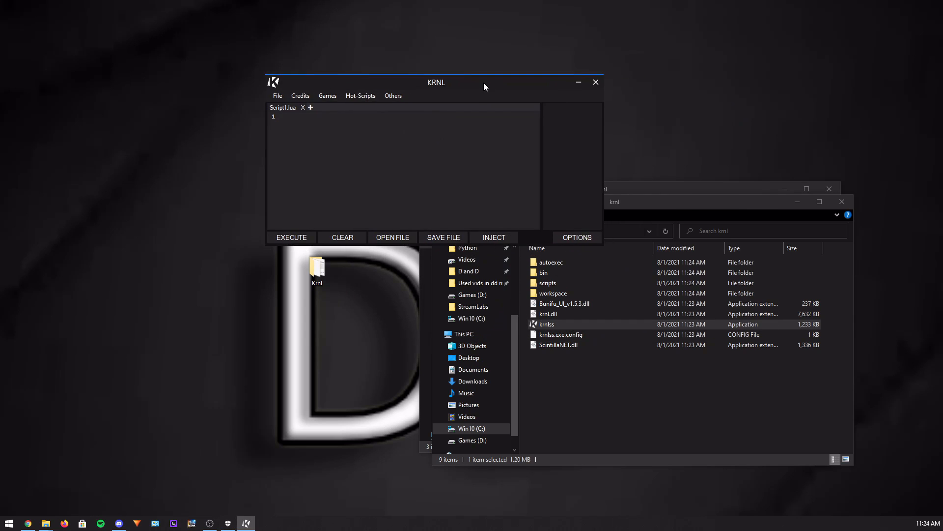
left_click_drag(435, 82, 547, 158)
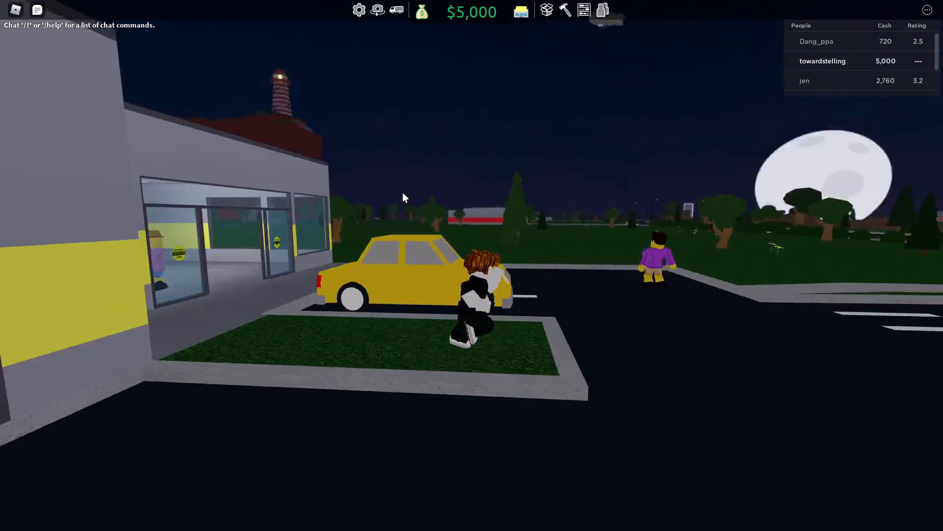
Inject KRNL into Roblox and follow the console's getkey.php link in Chrome
left_click(9, 522)
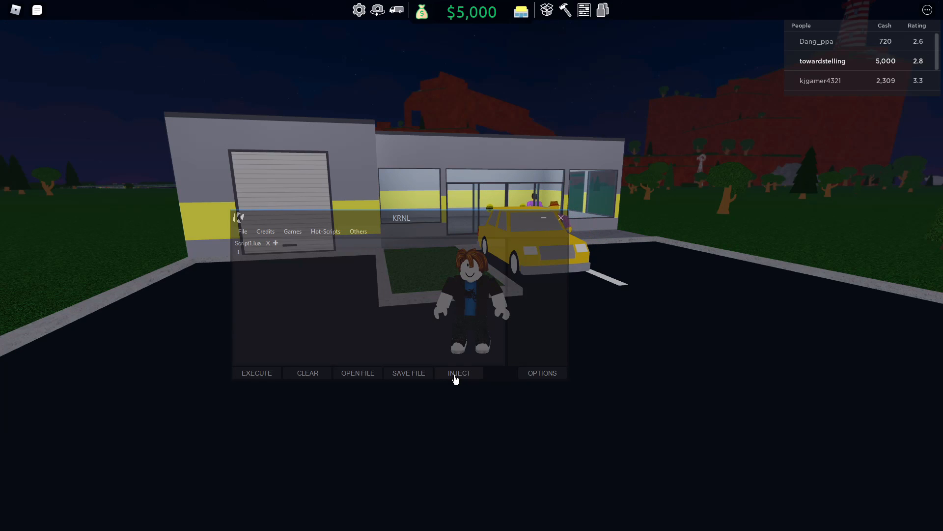
left_click(459, 372)
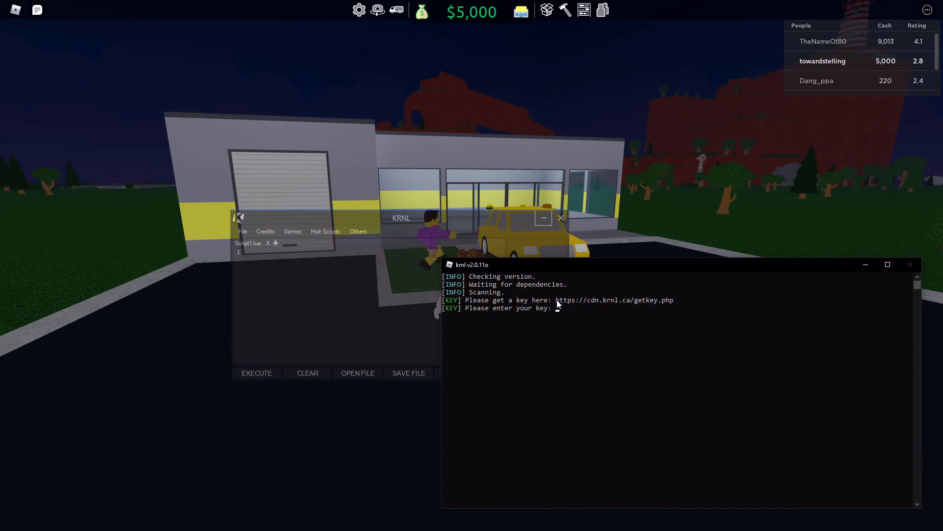
left_click(359, 231)
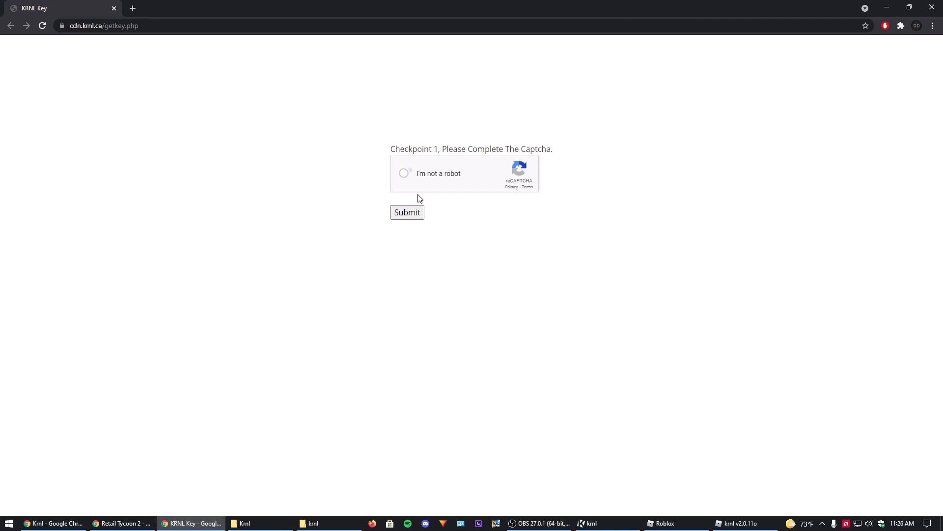
Submit the Checkpoint 1 reCAPTCHA, choose Free Access with Ads, and finish its steps
left_click(405, 174)
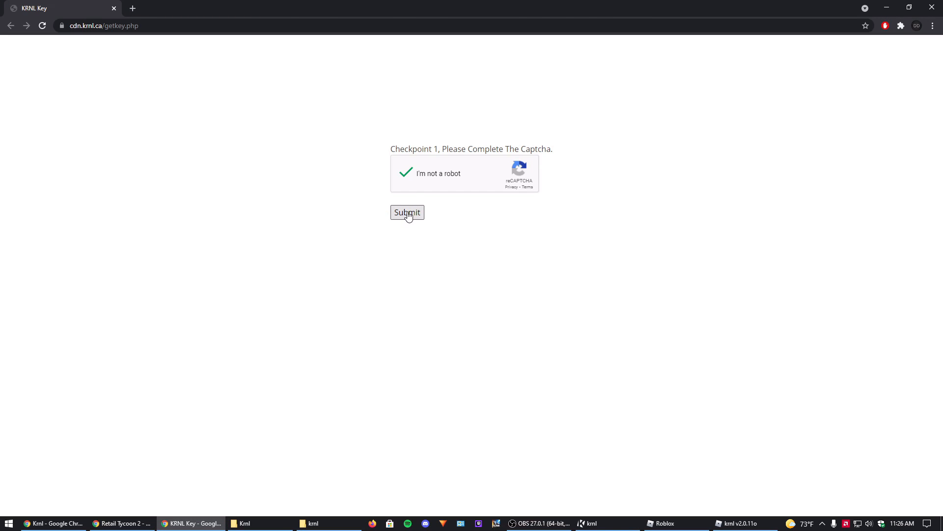
left_click(408, 213)
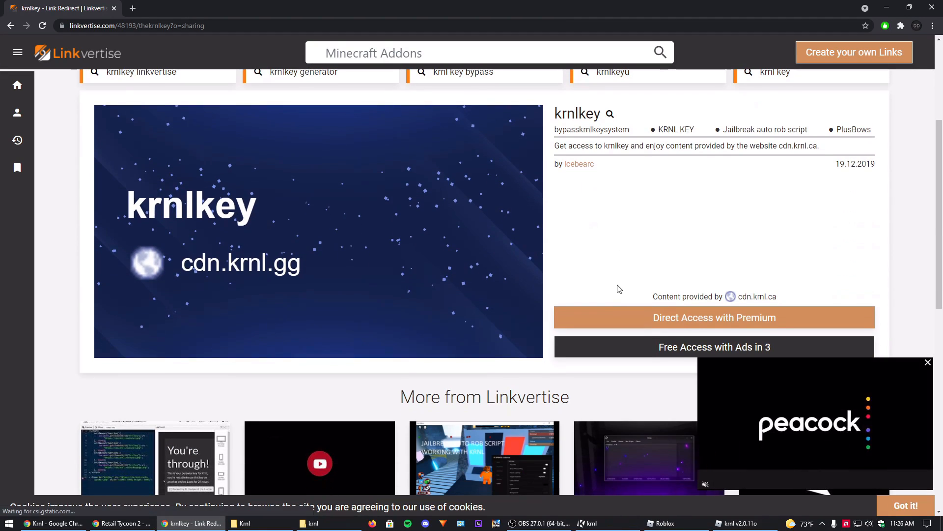
type("Roblo")
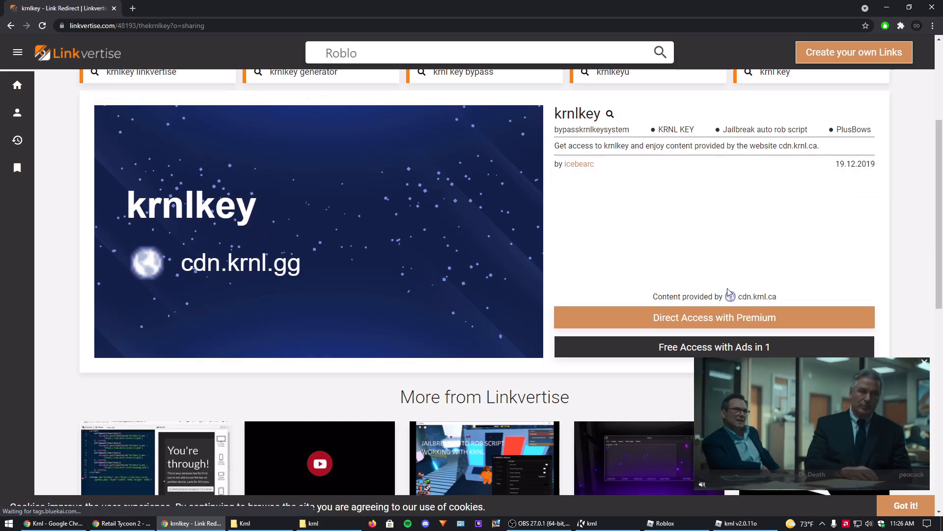
left_click(713, 346)
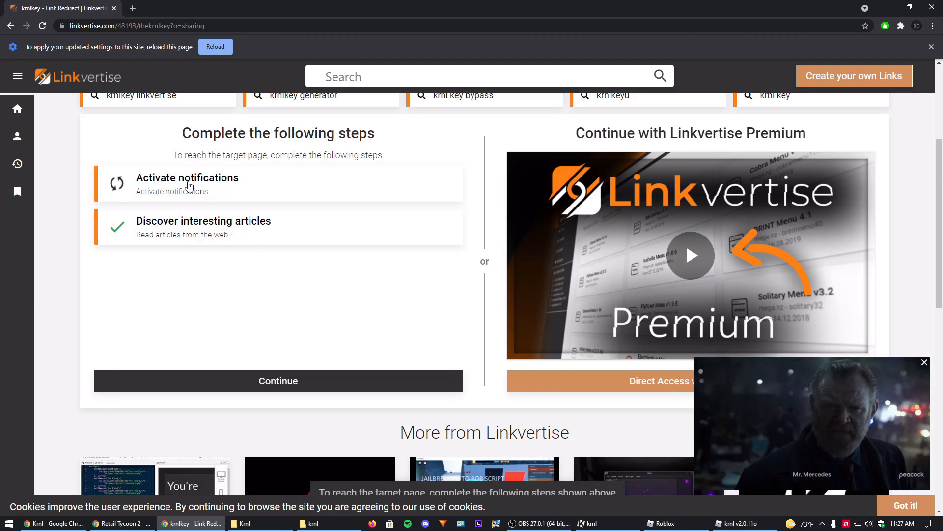
left_click(187, 177)
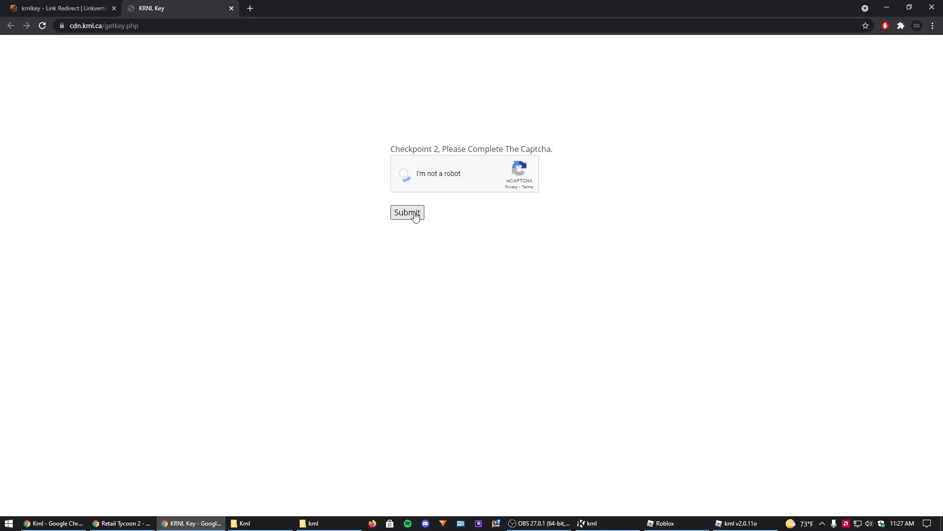
Submit Checkpoint 2, dismiss the 'Interesting articles' popups, and continue to the key
left_click(407, 212)
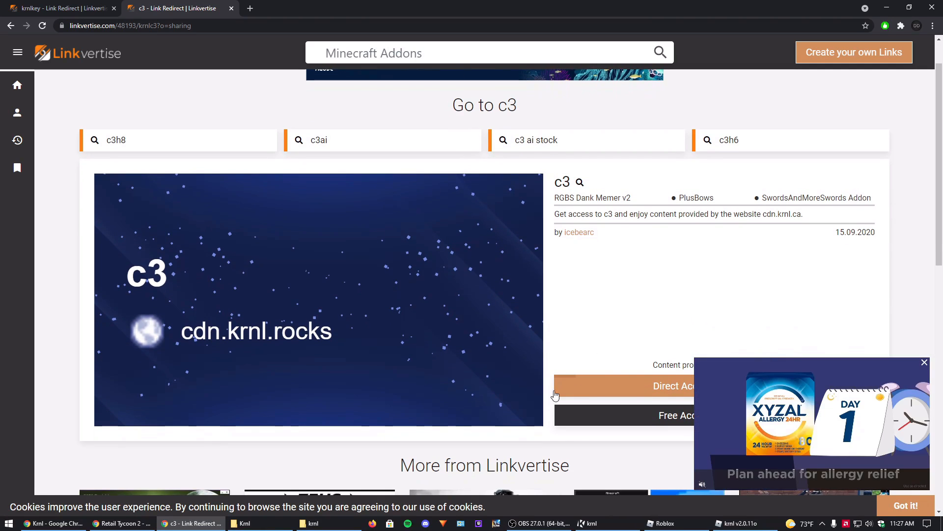
scroll("down", 3)
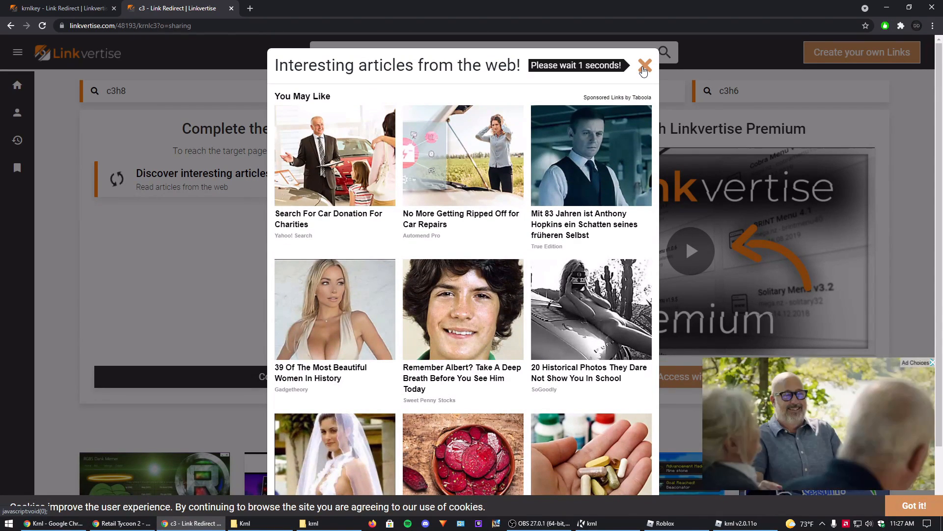
left_click(645, 64)
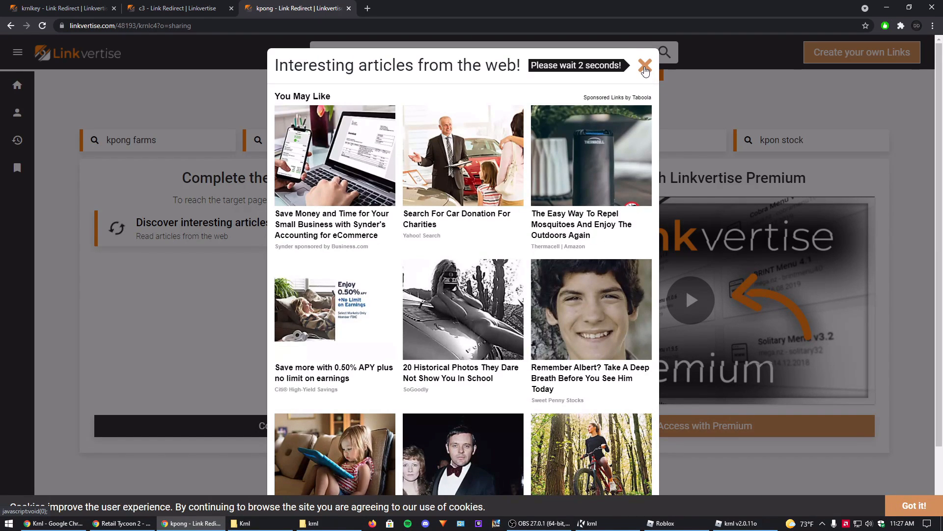
left_click(645, 65)
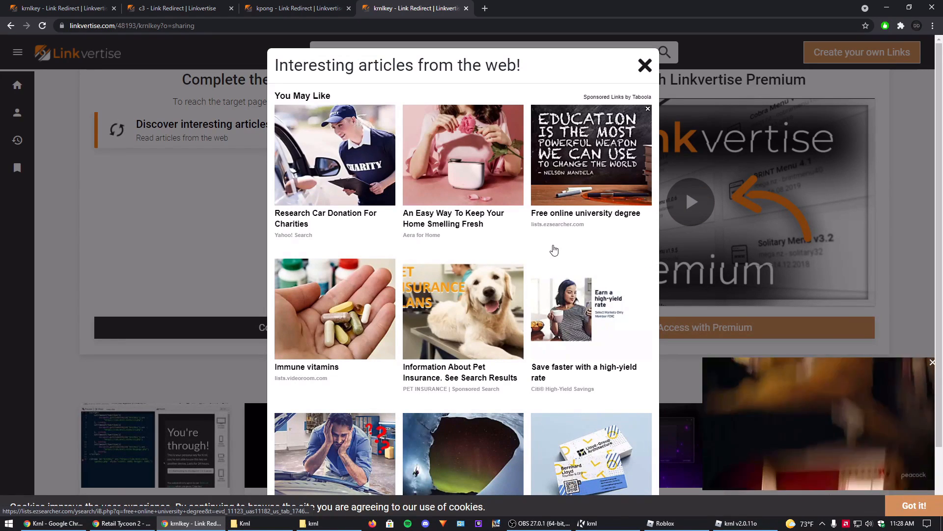
mouse_move(728, 247)
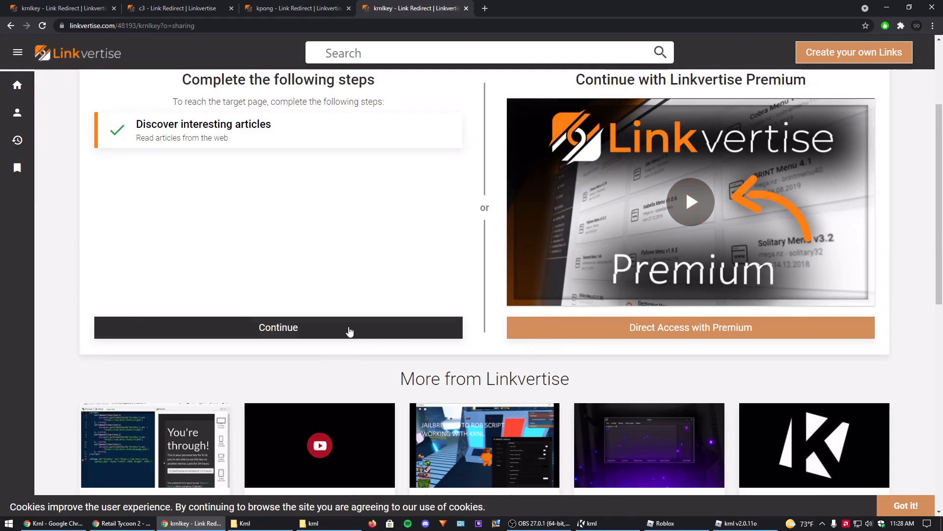
left_click(277, 327)
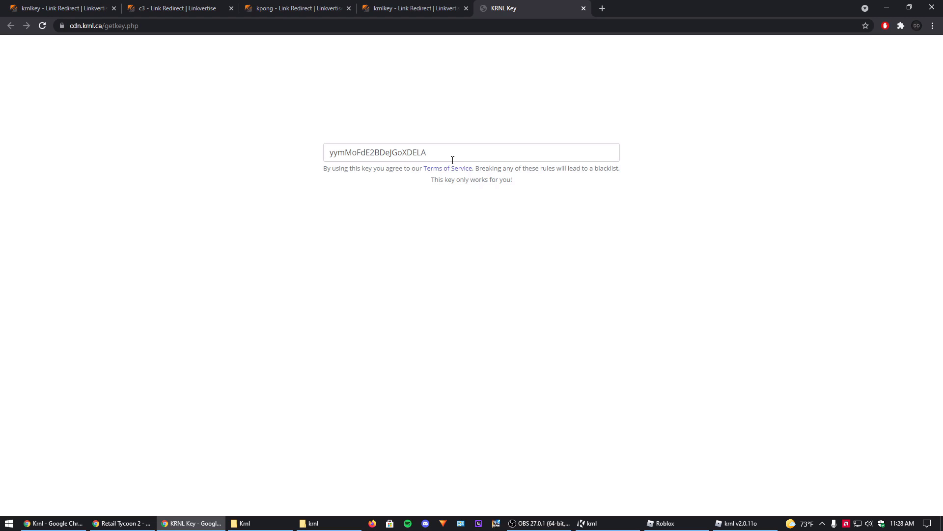
Select the entire generated KRNL key on the Chrome key page to copy it
triple_click(377, 153)
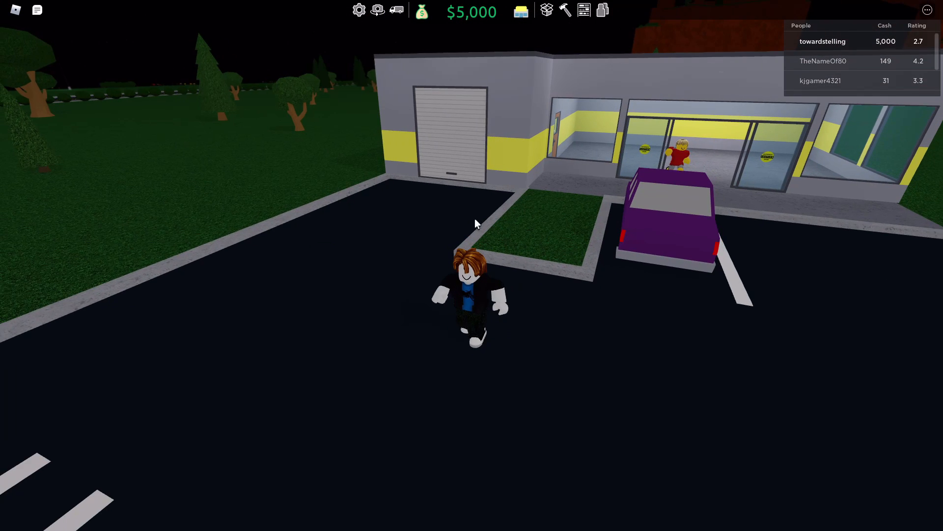
left_click(8, 522)
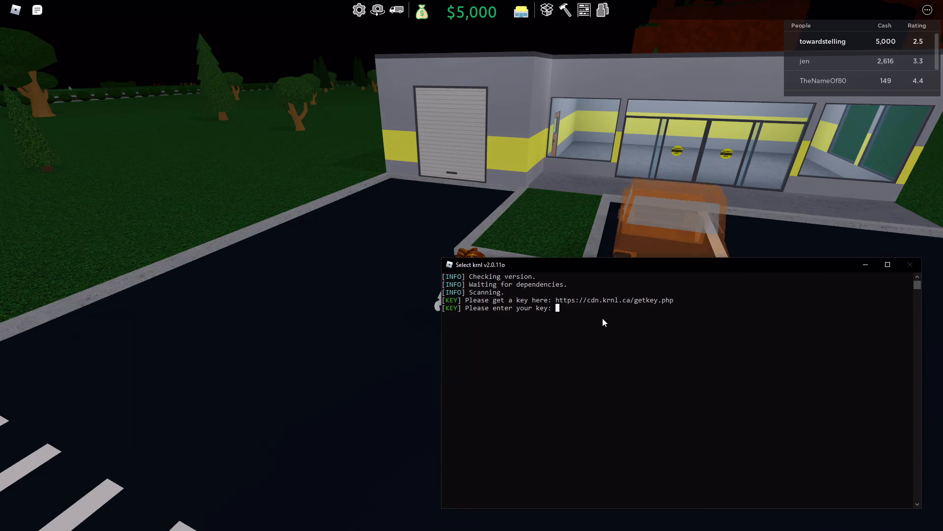
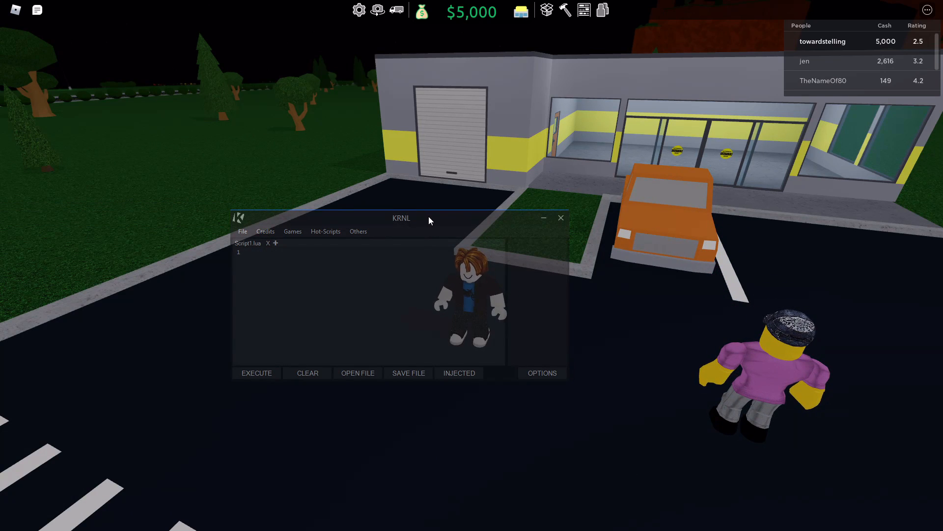
left_click_drag(402, 218, 460, 199)
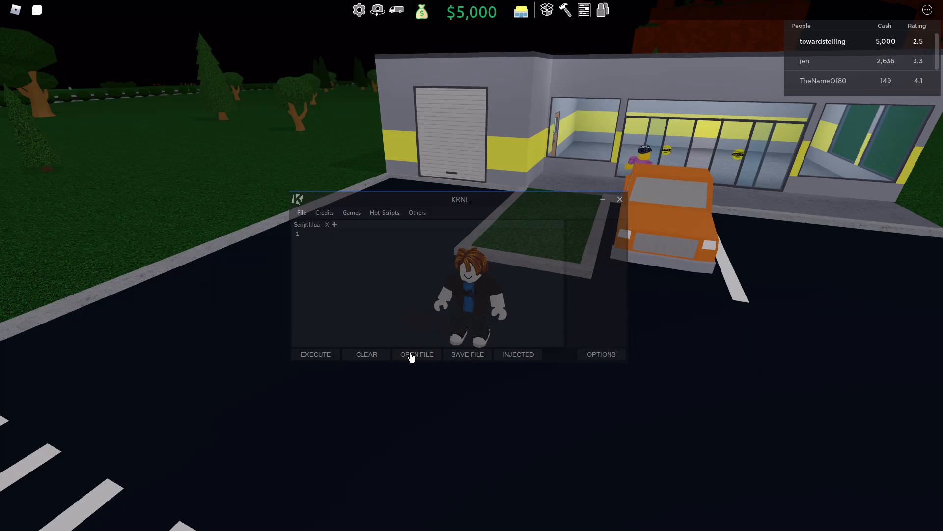
Load and execute infinite_yeild.lua, enter 'fly', and dismiss the Server Announcement
left_click(416, 353)
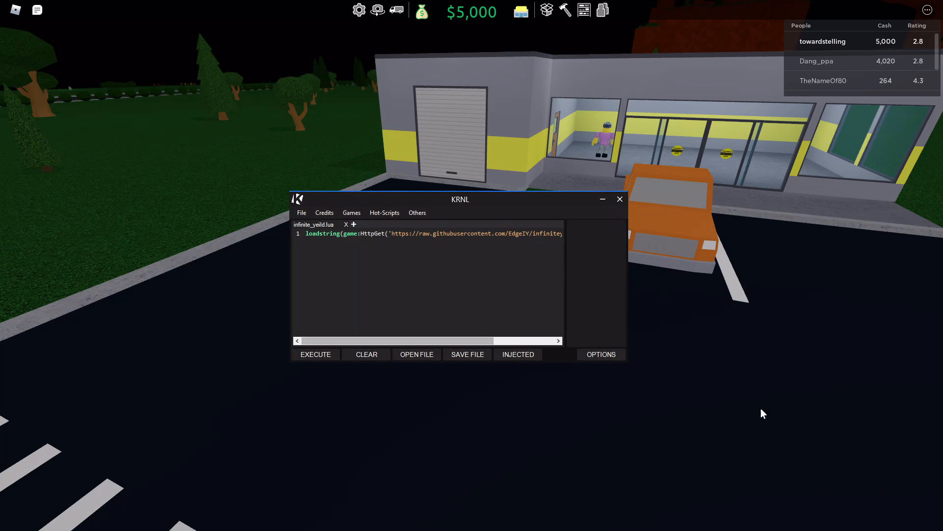
left_click(315, 353)
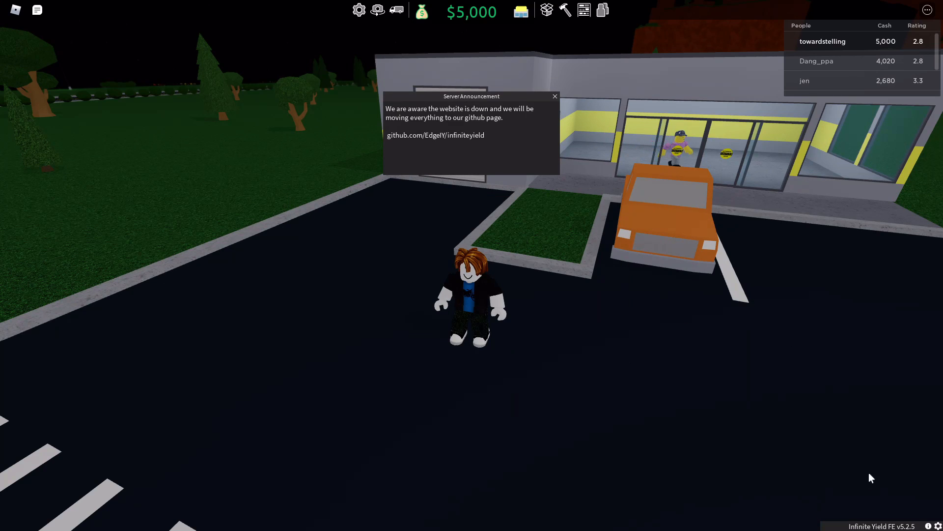
type("fly")
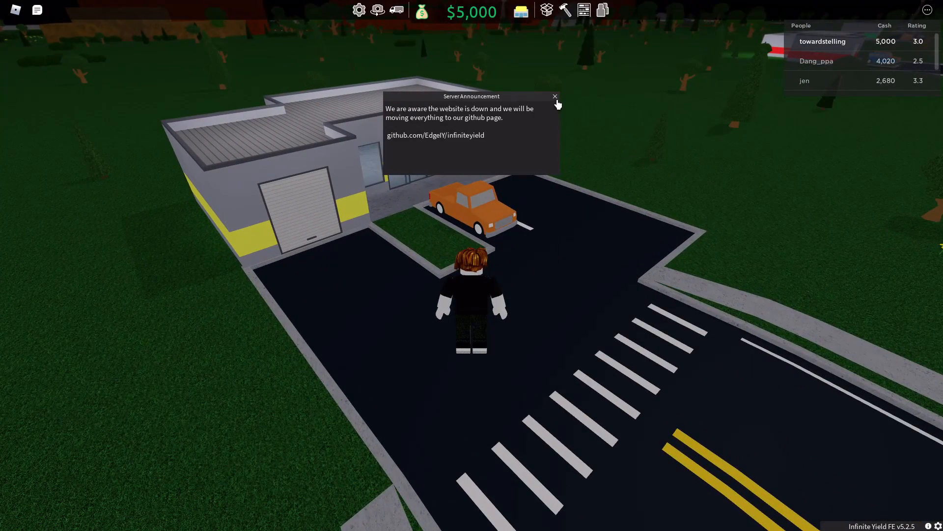
left_click(555, 96)
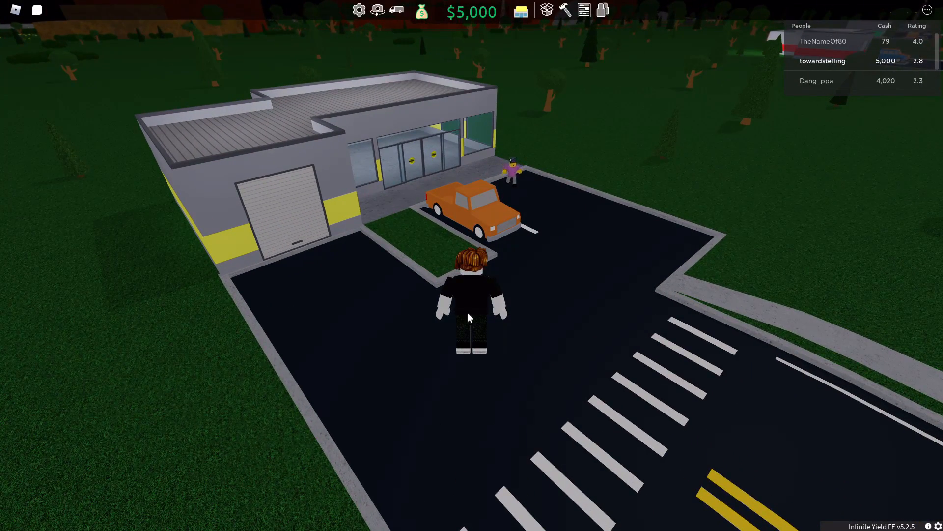